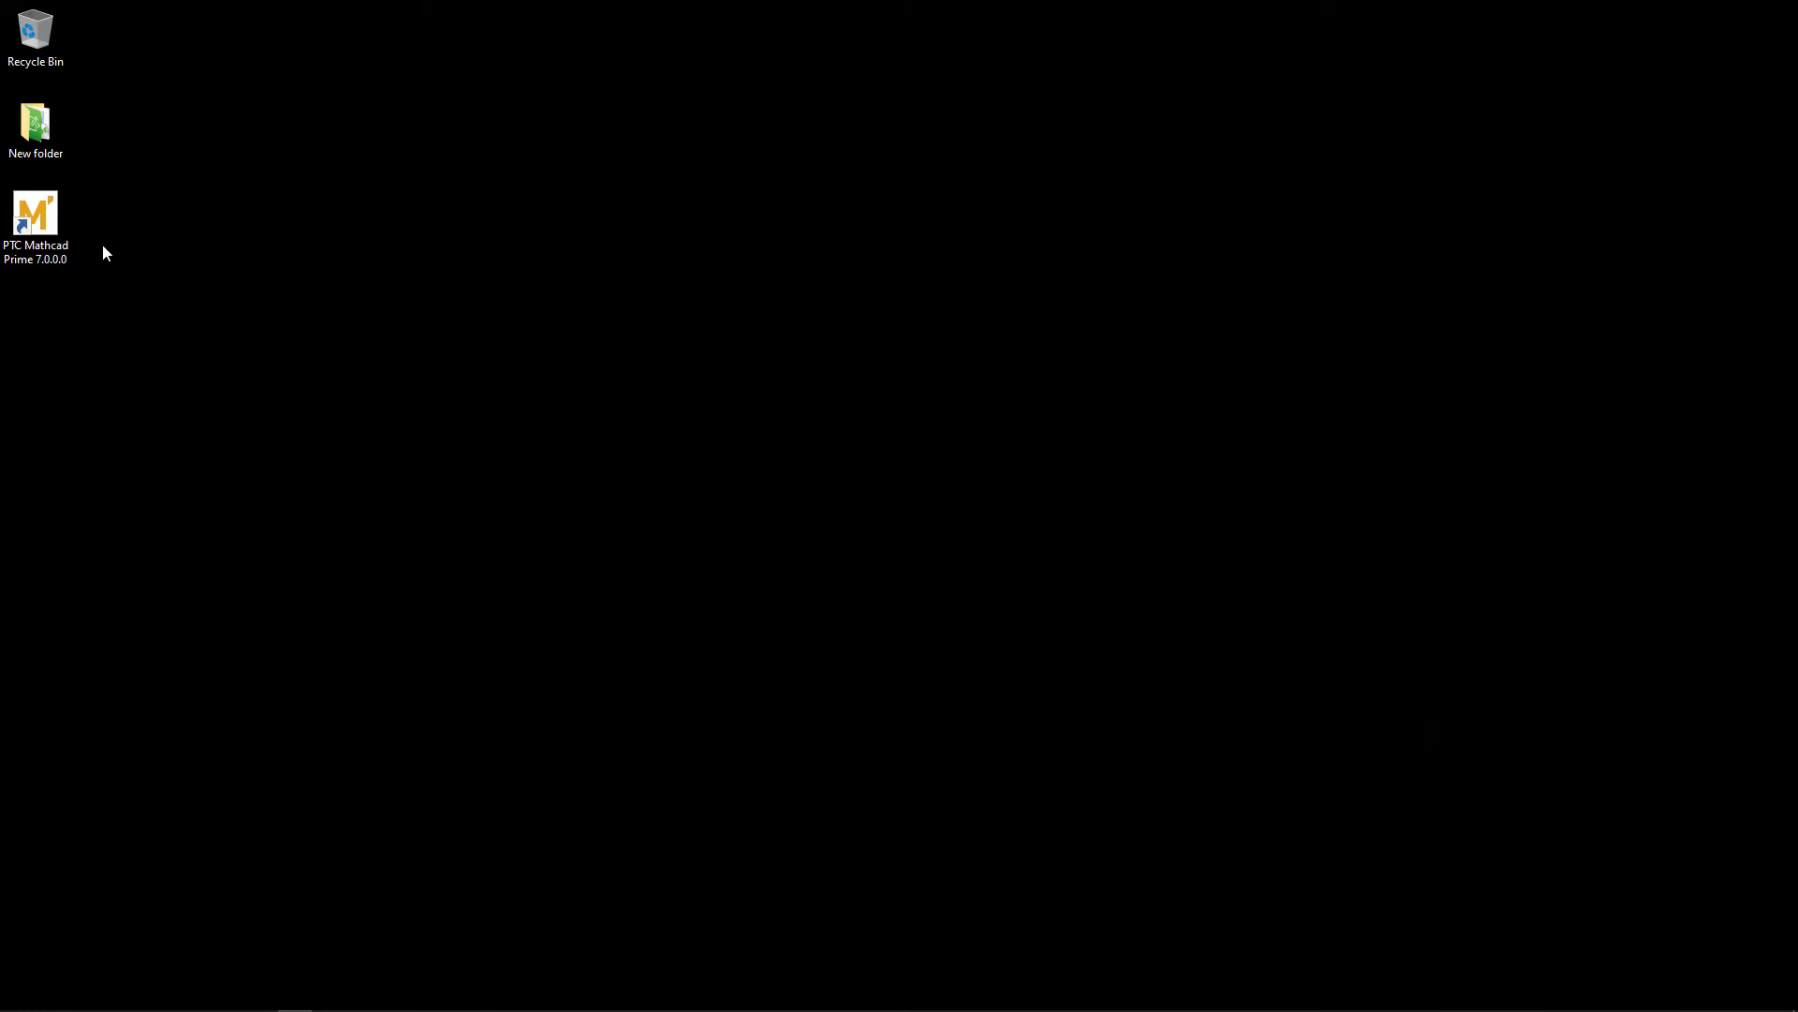
# Launch PTC Mathcad Prime 7.0.0.0 from the desktop shortcut, bringing up the license wizard with the 30-day trial option
pyautogui.doubleClick(35, 211)
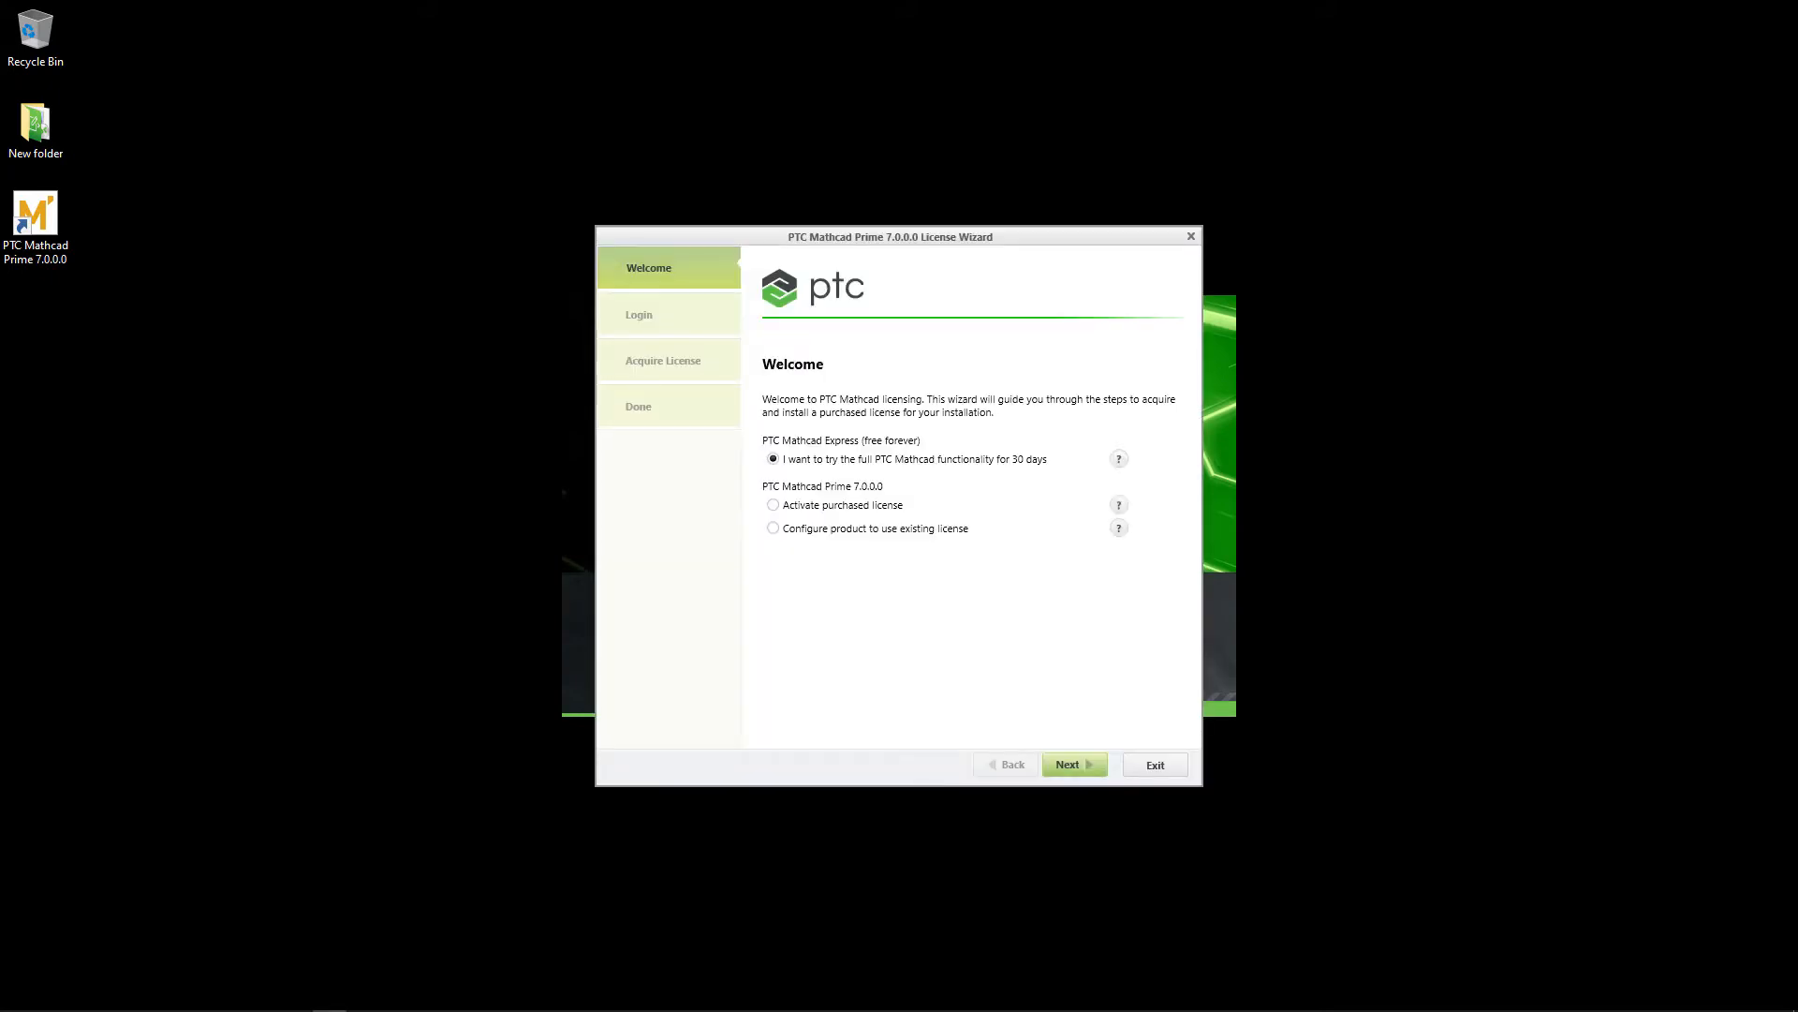
pyautogui.moveTo(1242, 682)
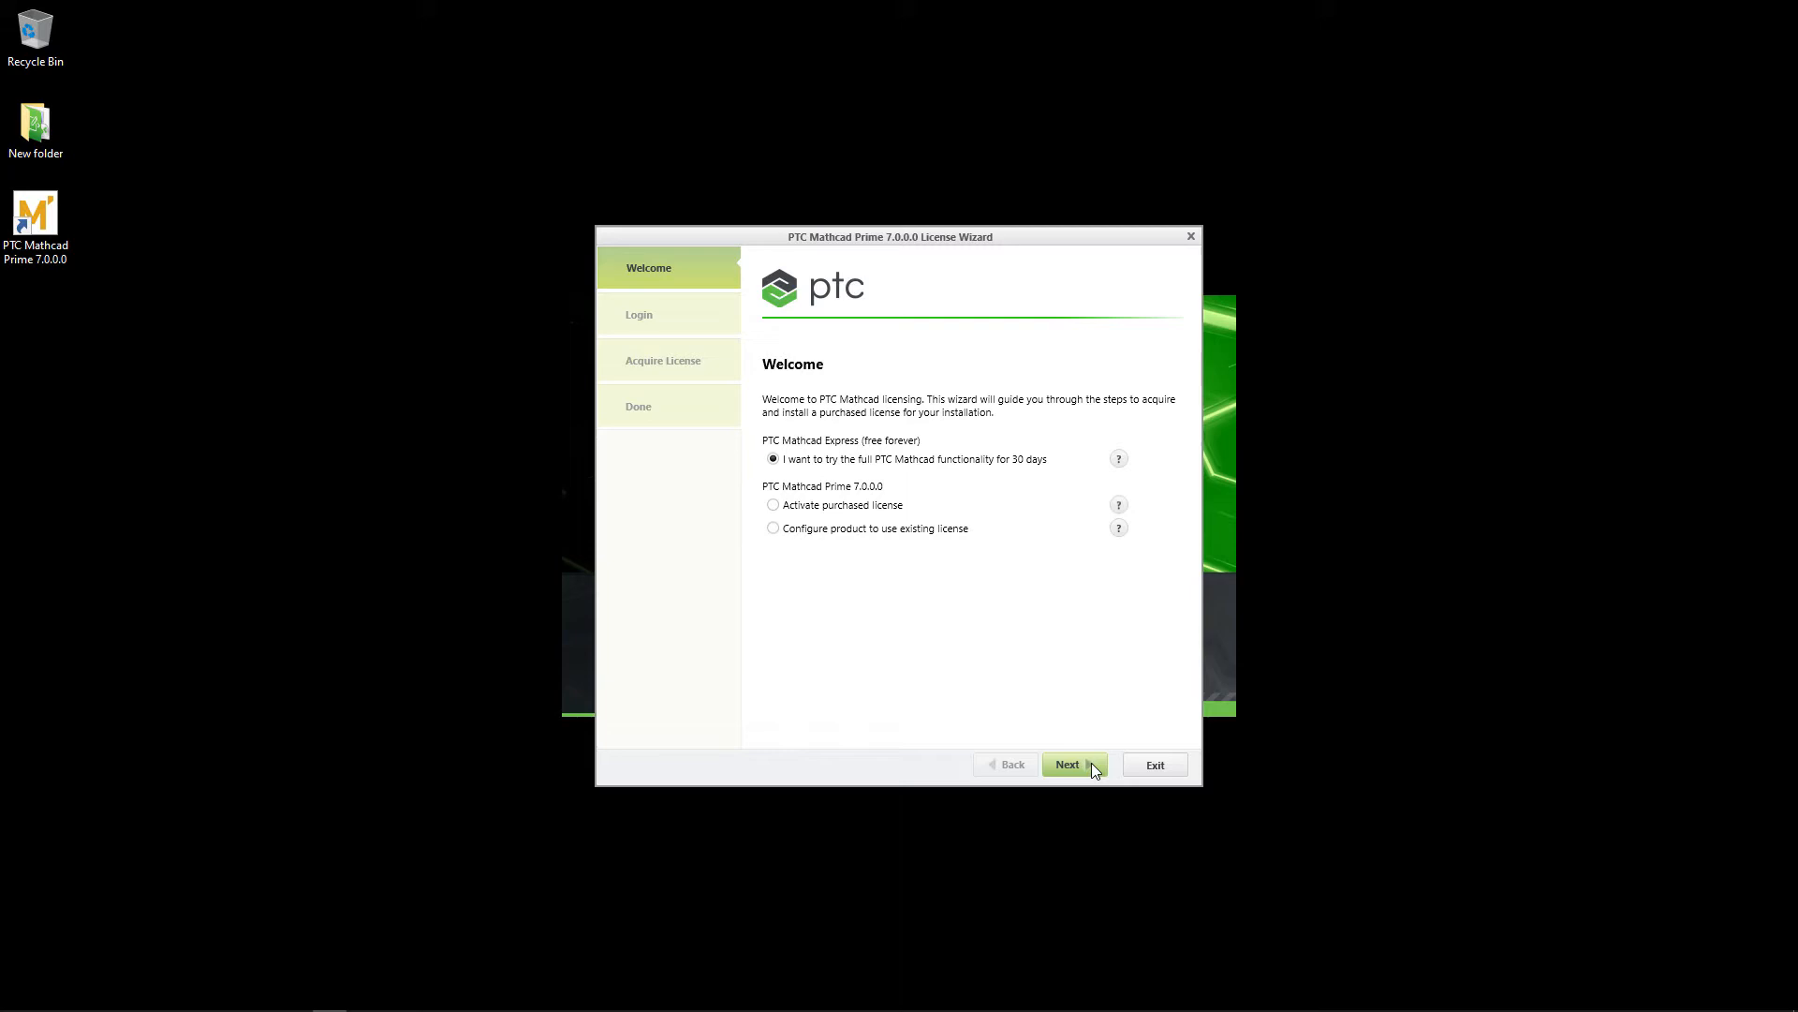
# Advance to the Login step and select 'I am new to PTC.COM and need to create an account'
pyautogui.click(1068, 765)
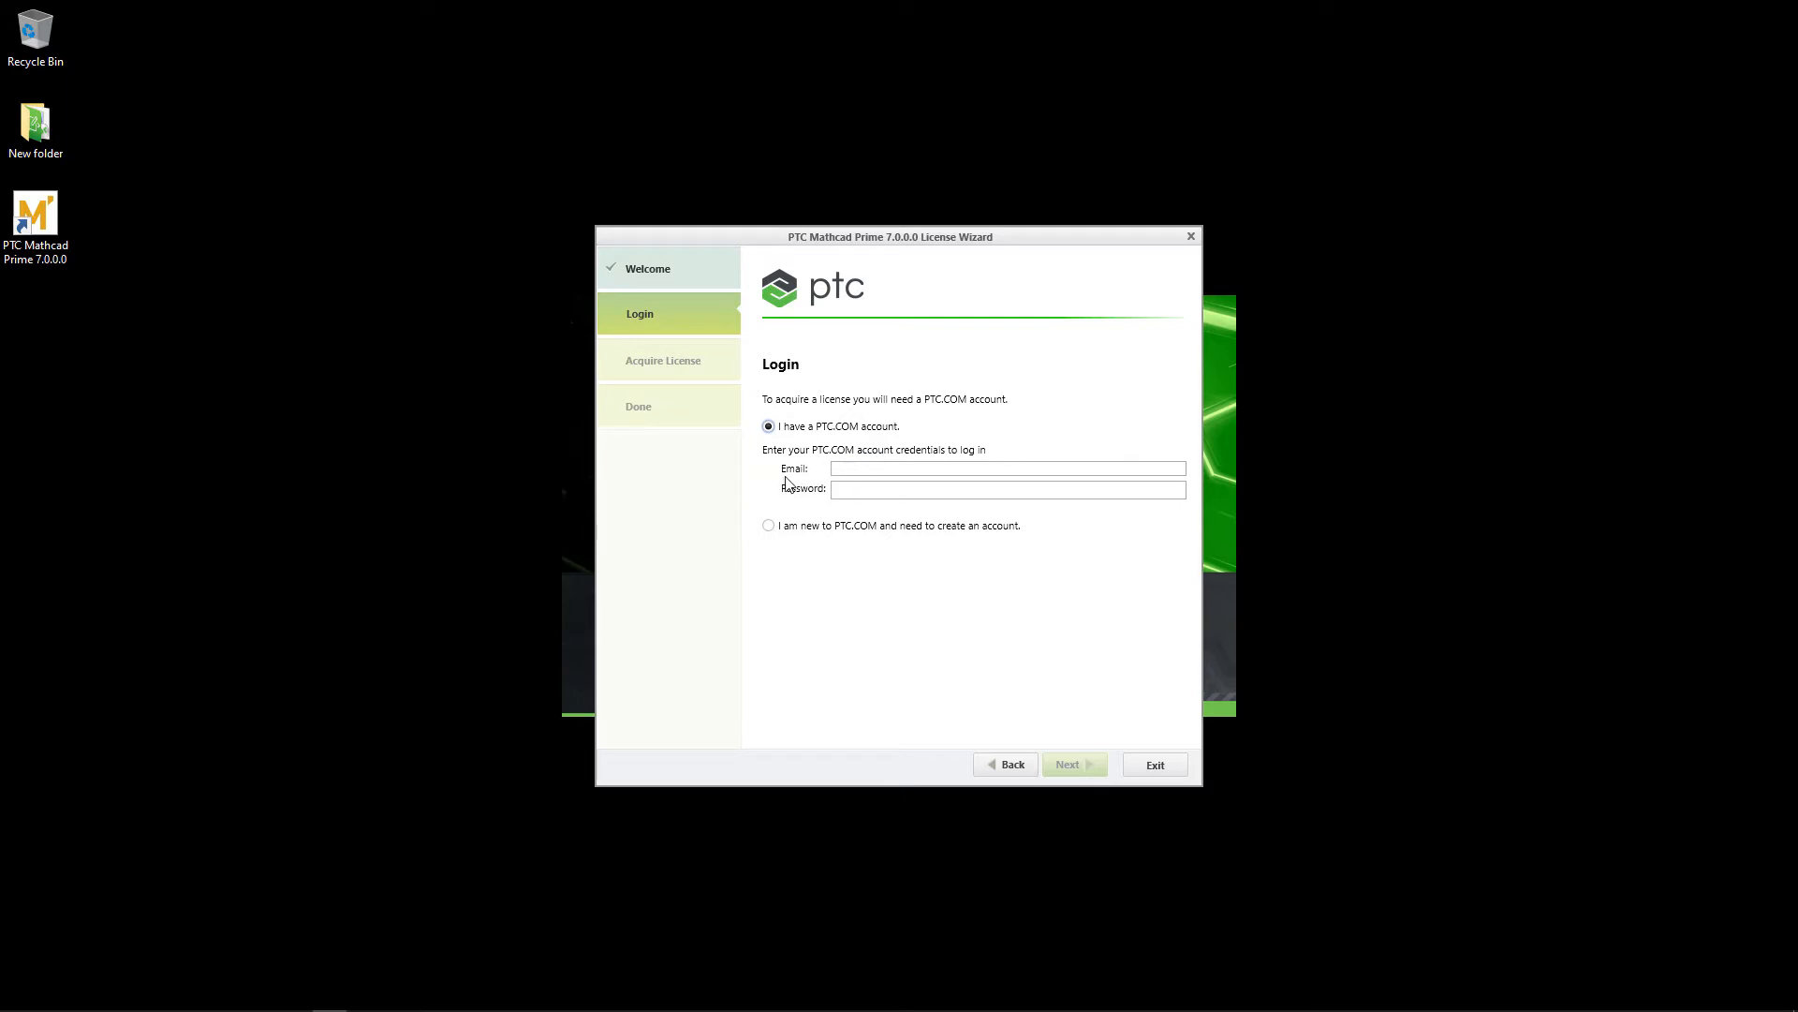
pyautogui.click(769, 525)
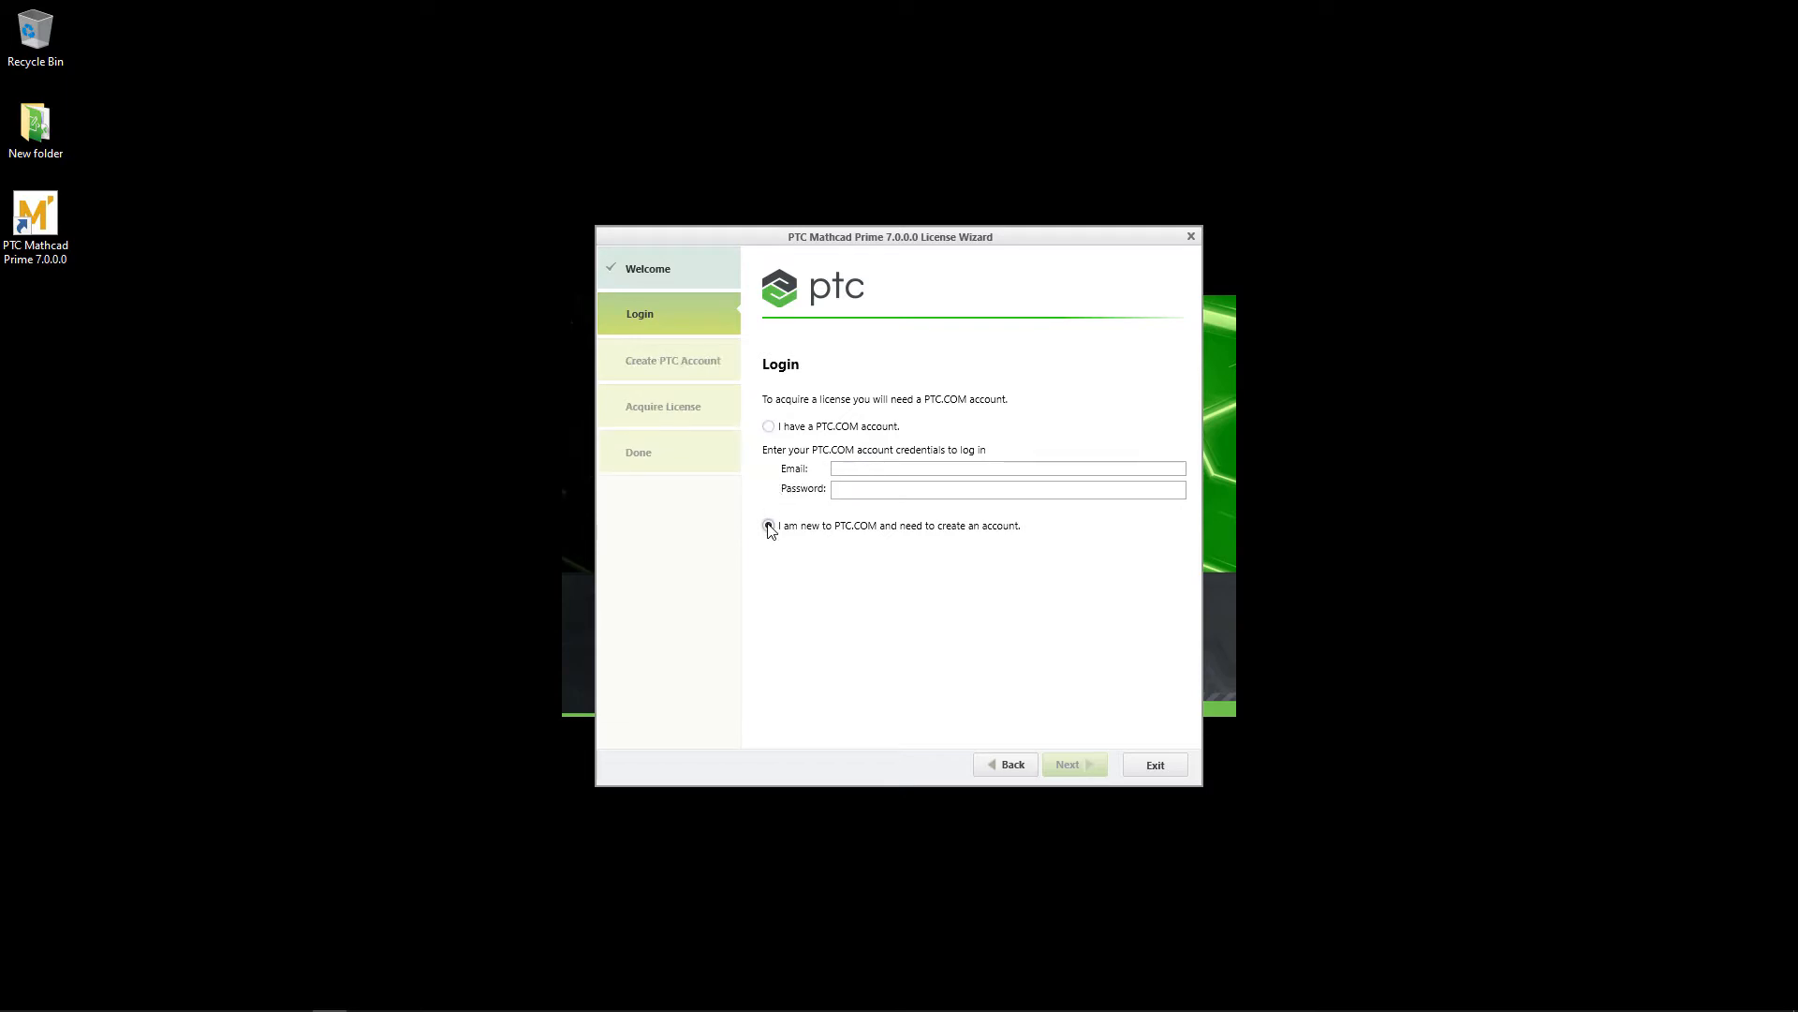
pyautogui.click(768, 527)
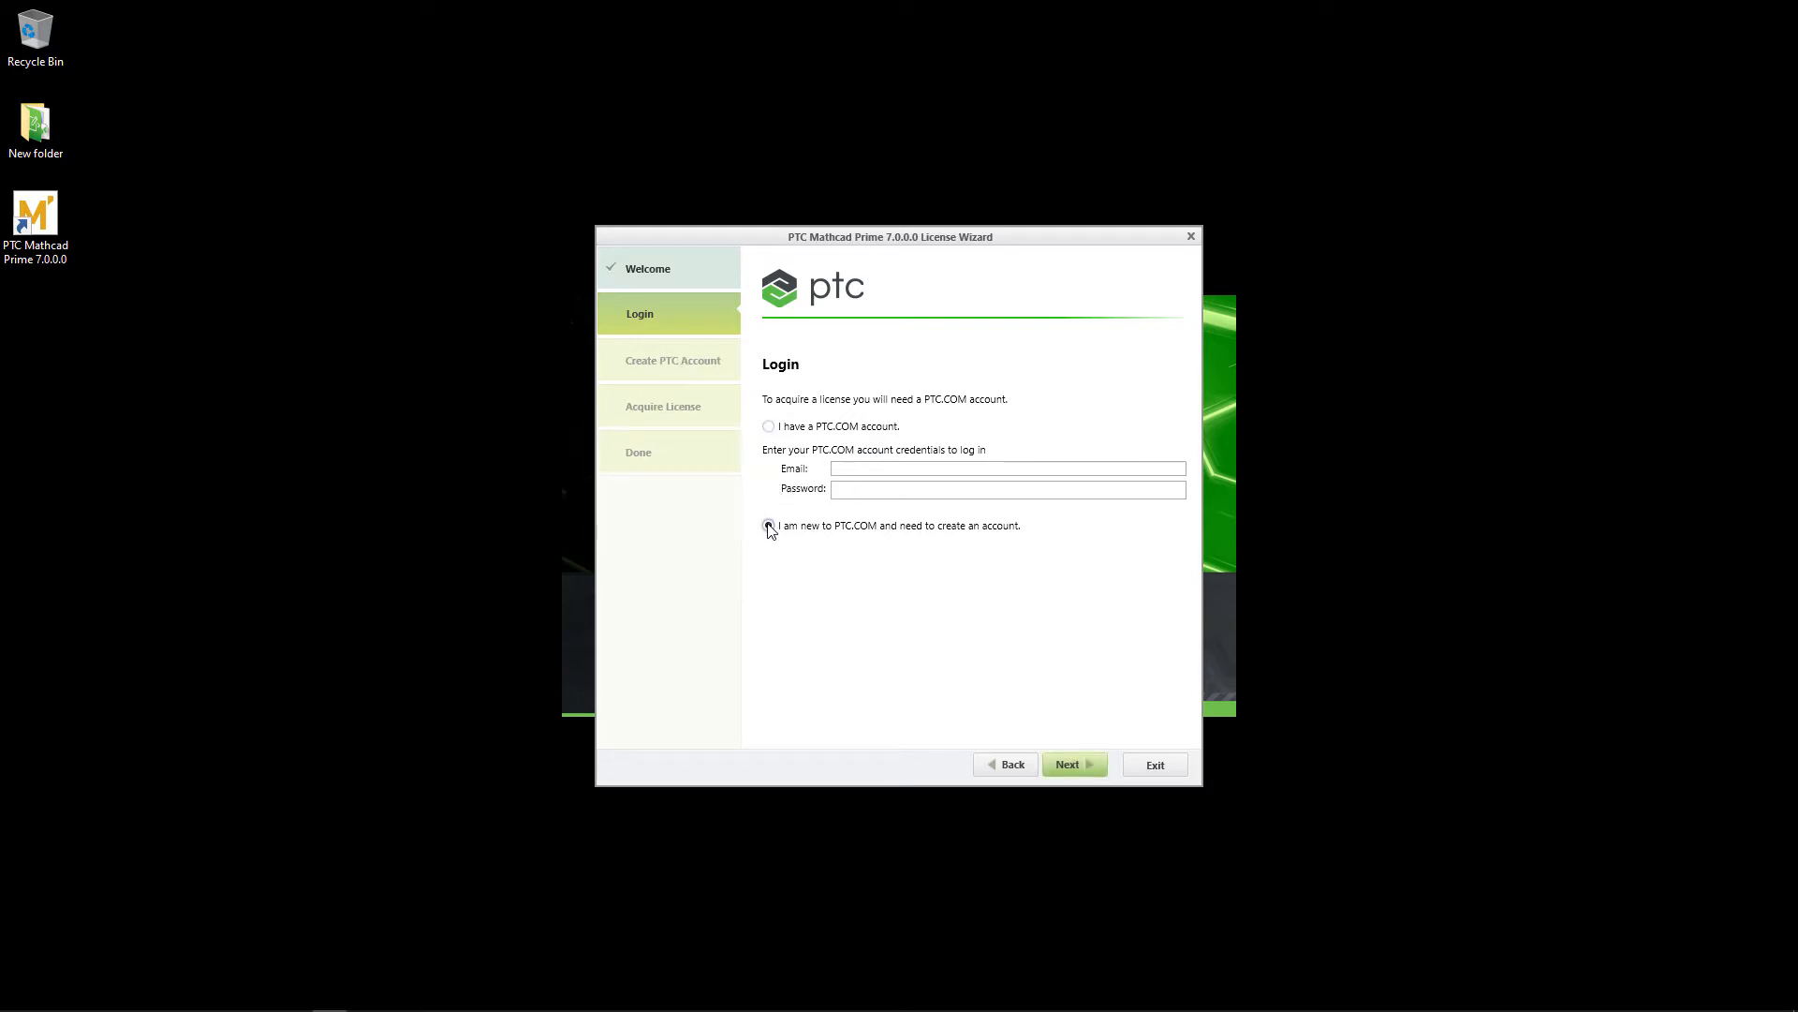
pyautogui.click(769, 525)
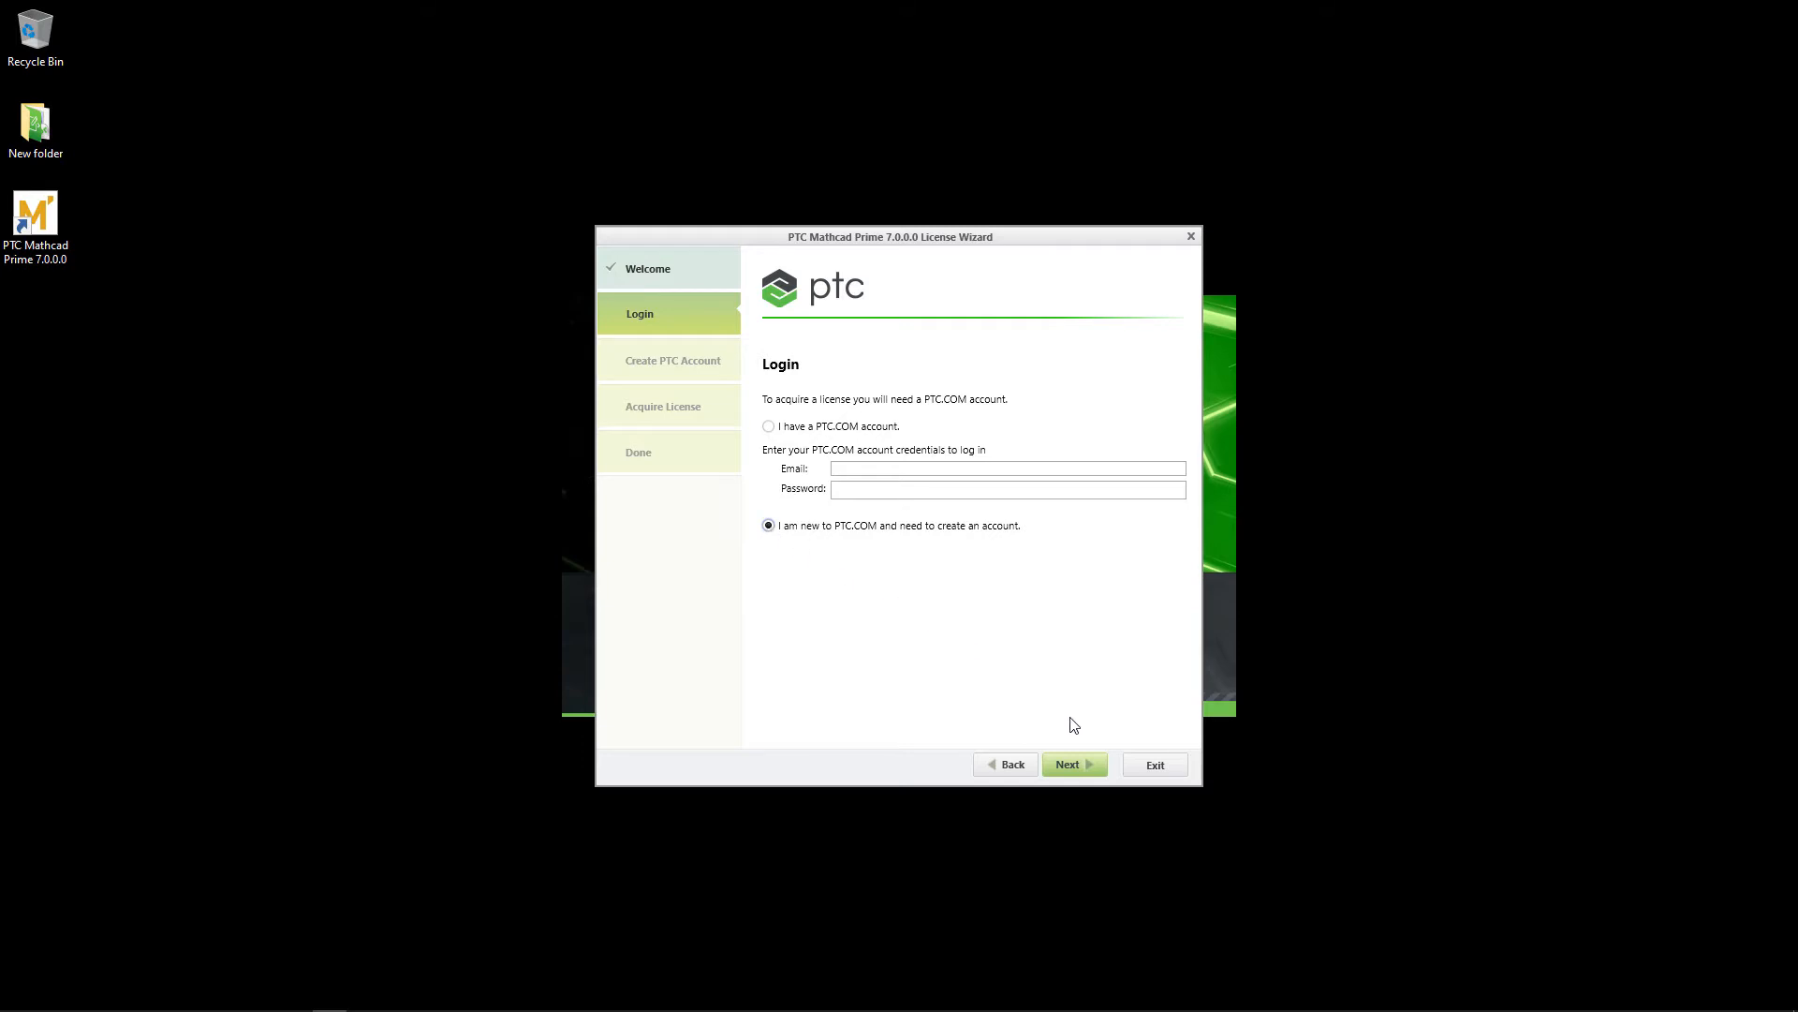
# Fill in the Create PTC Account form including the phone number and submit it with Create Account
pyautogui.click(1072, 764)
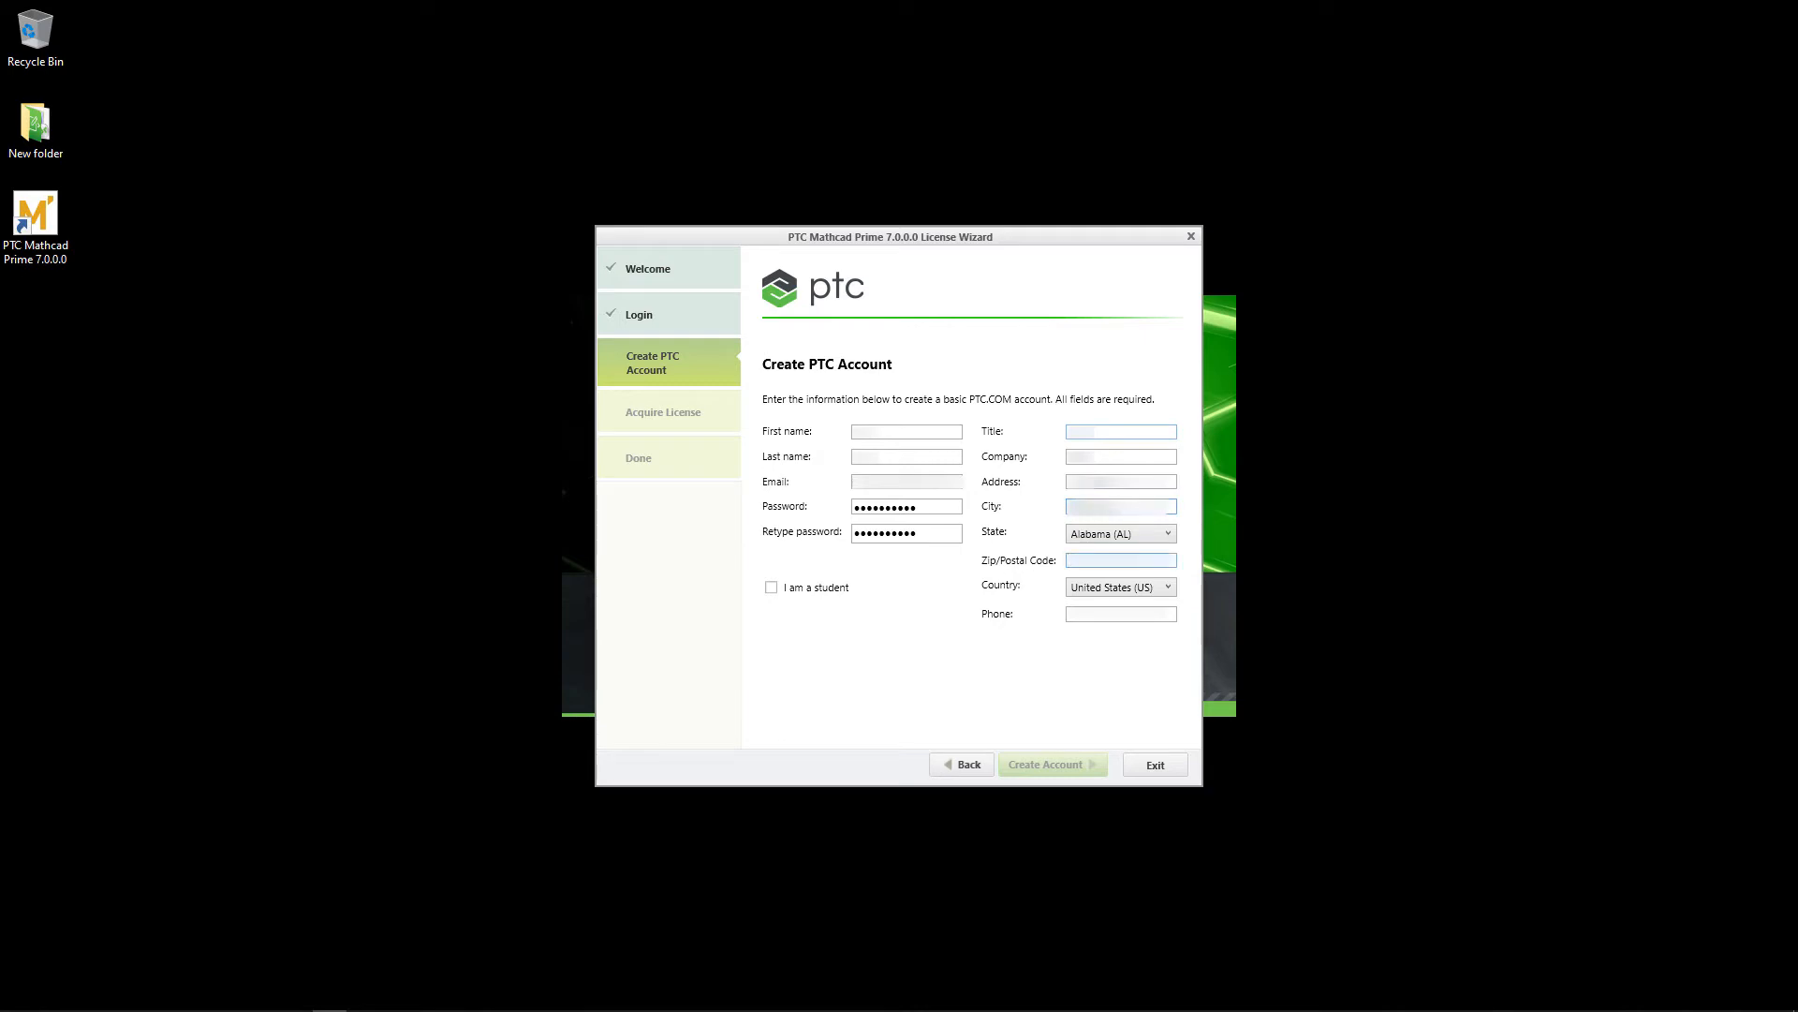
pyautogui.click(1120, 614)
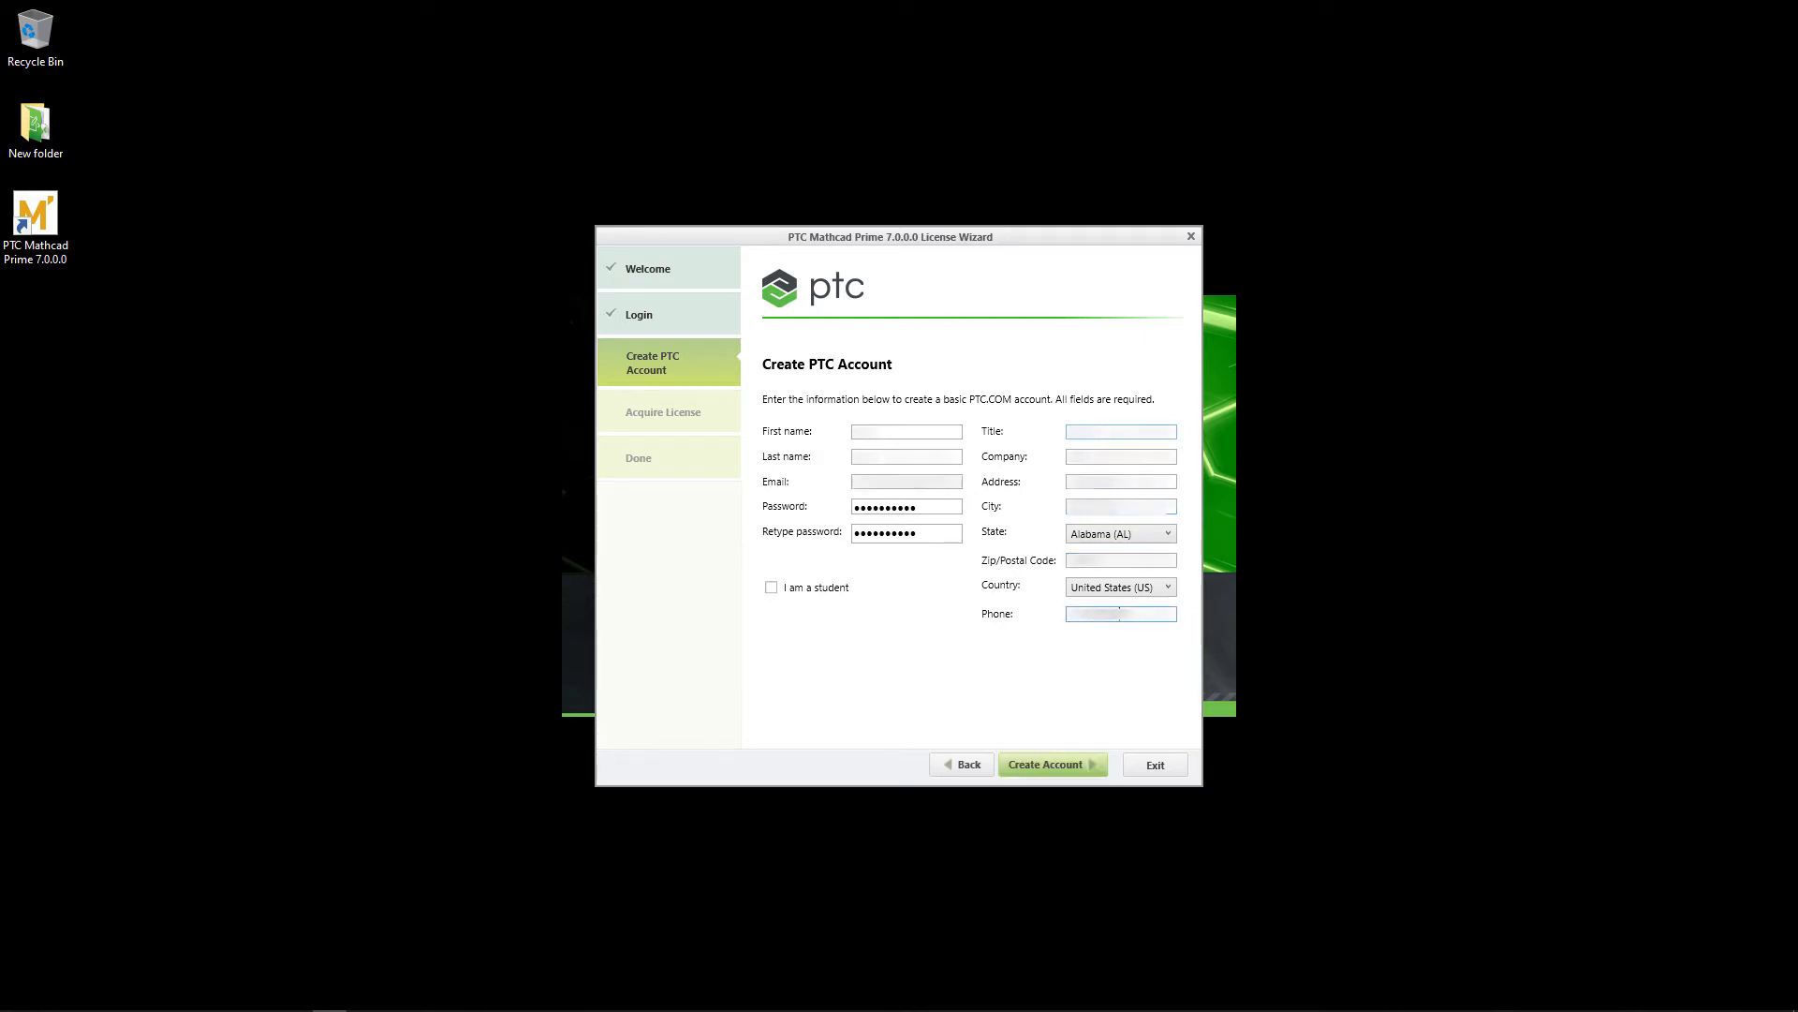
pyautogui.click(1051, 764)
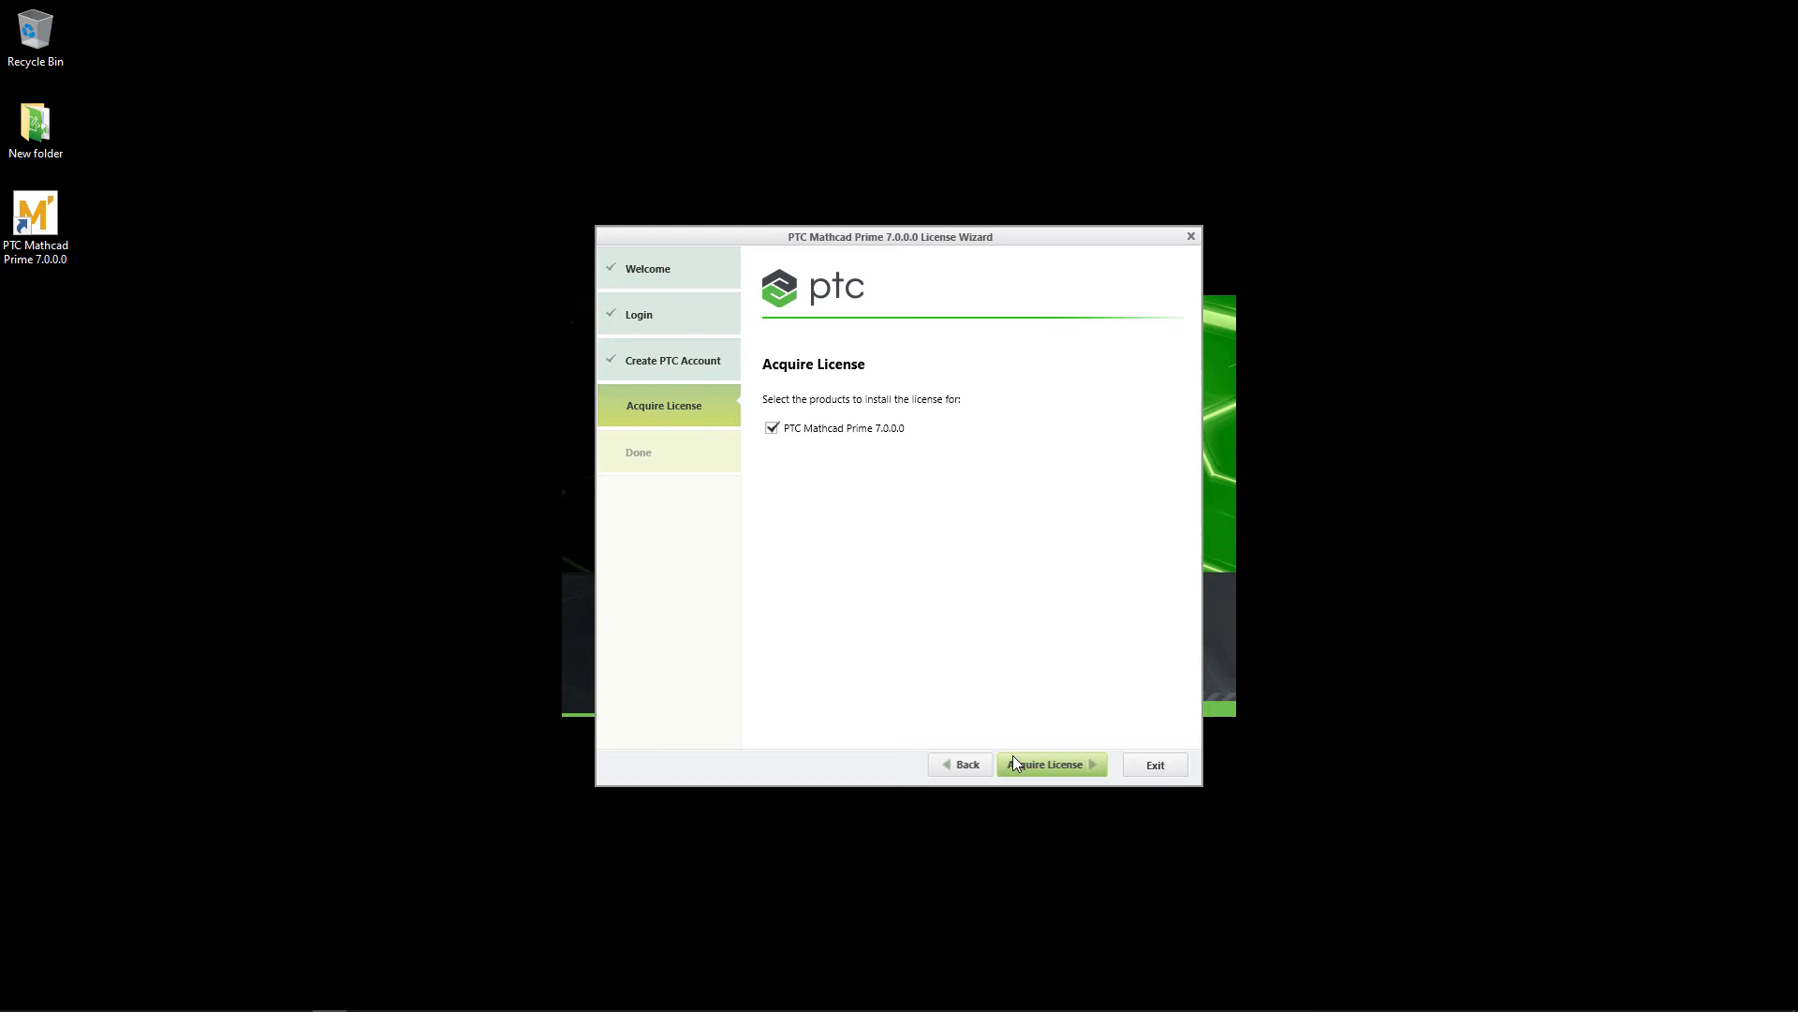
# Acquire the license for PTC Mathcad Prime 7.0.0.0 and exit the wizard on its Done page
pyautogui.click(1049, 764)
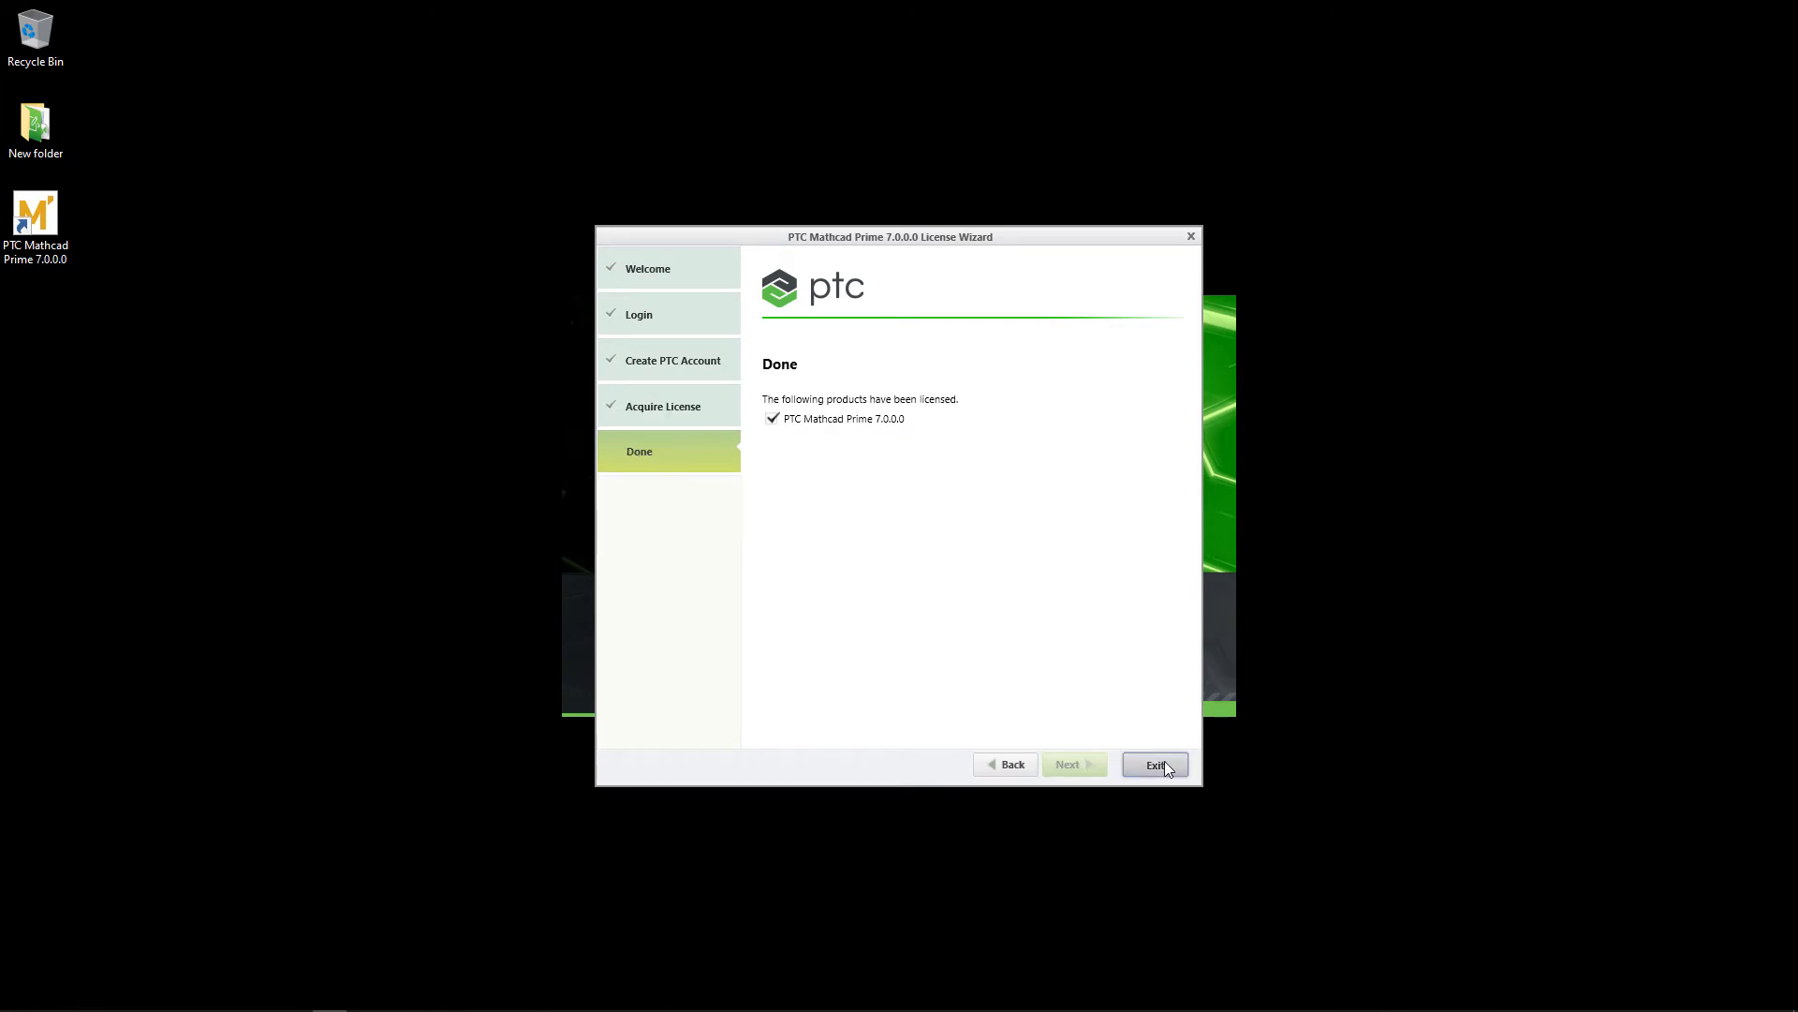
pyautogui.click(1154, 765)
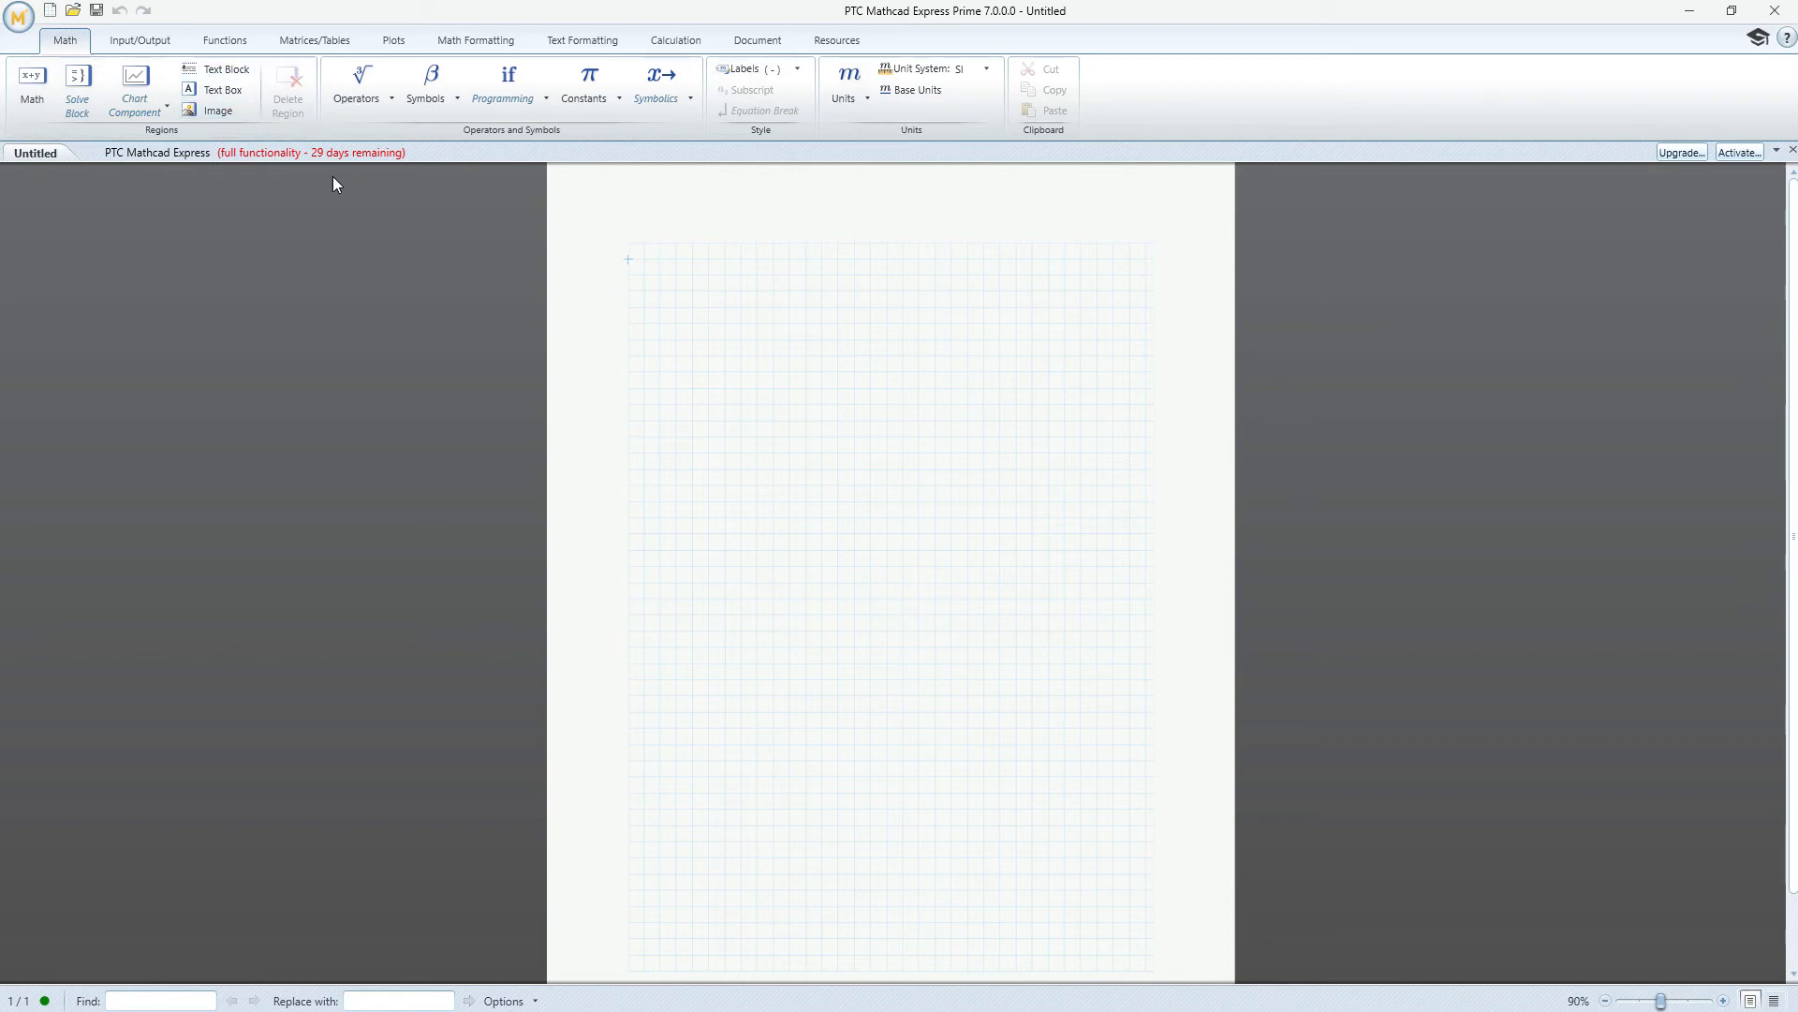
pyautogui.moveTo(436, 182)
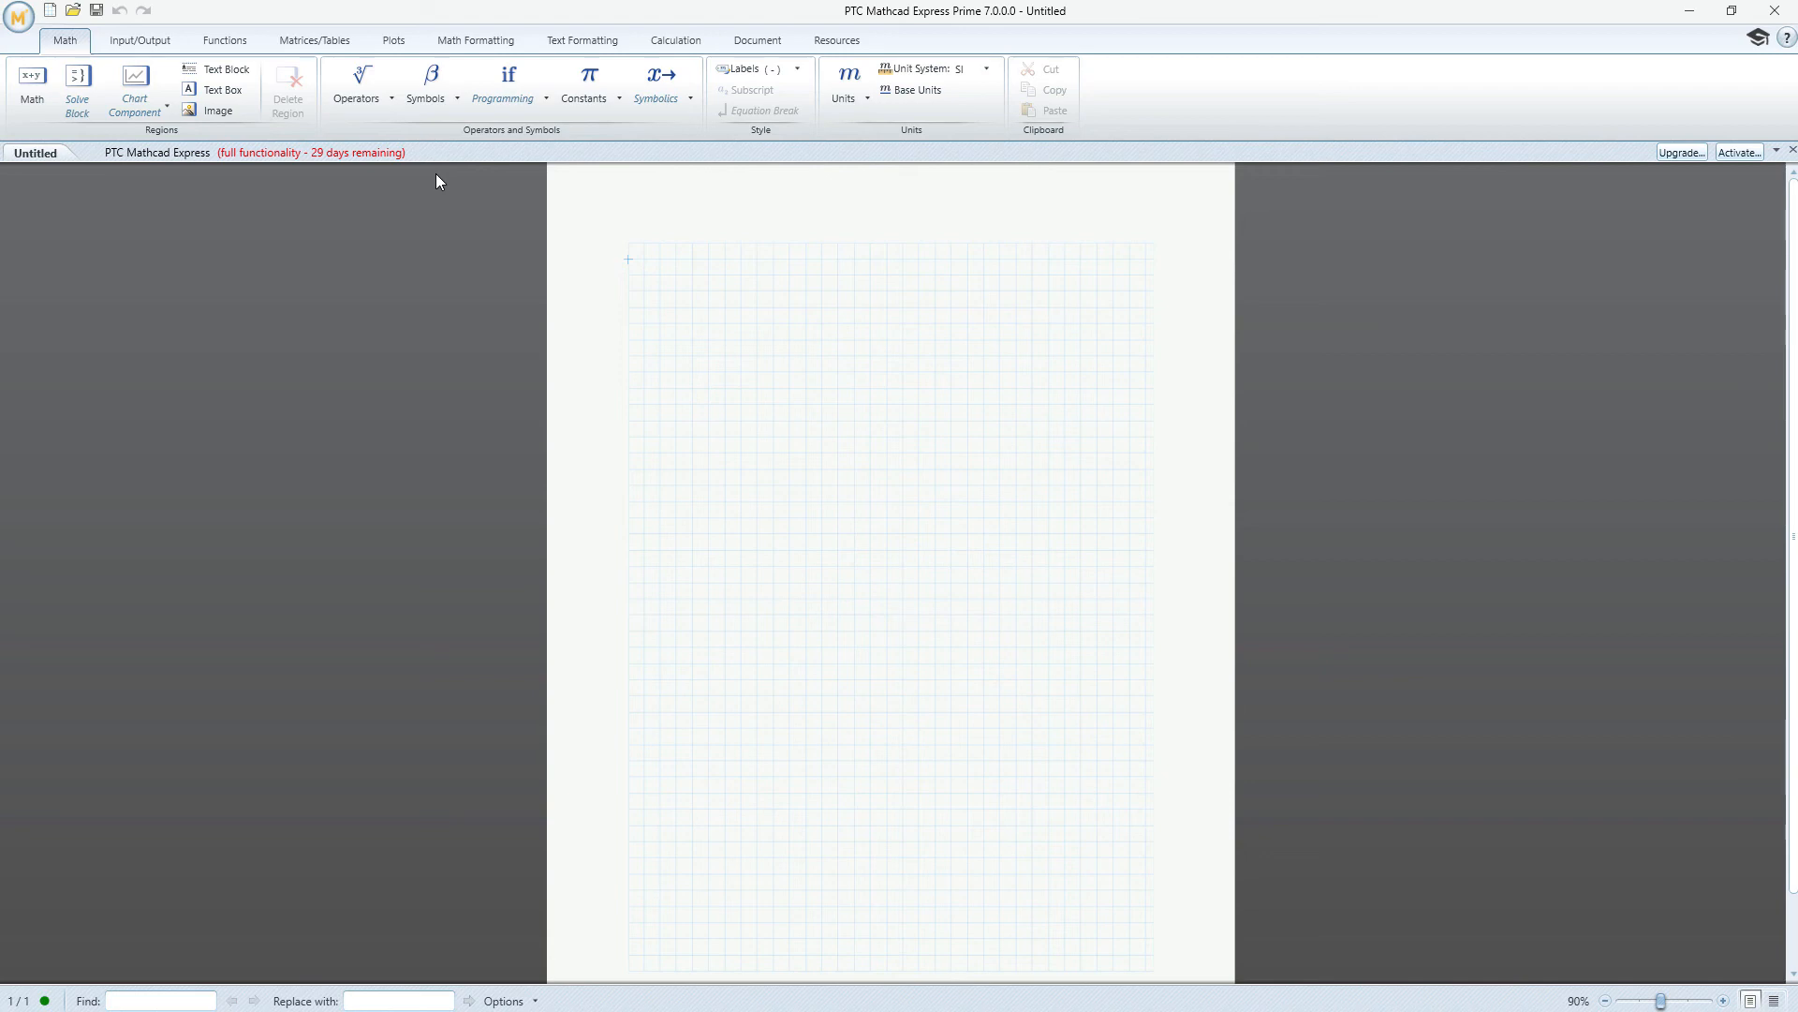
pyautogui.moveTo(1401, 296)
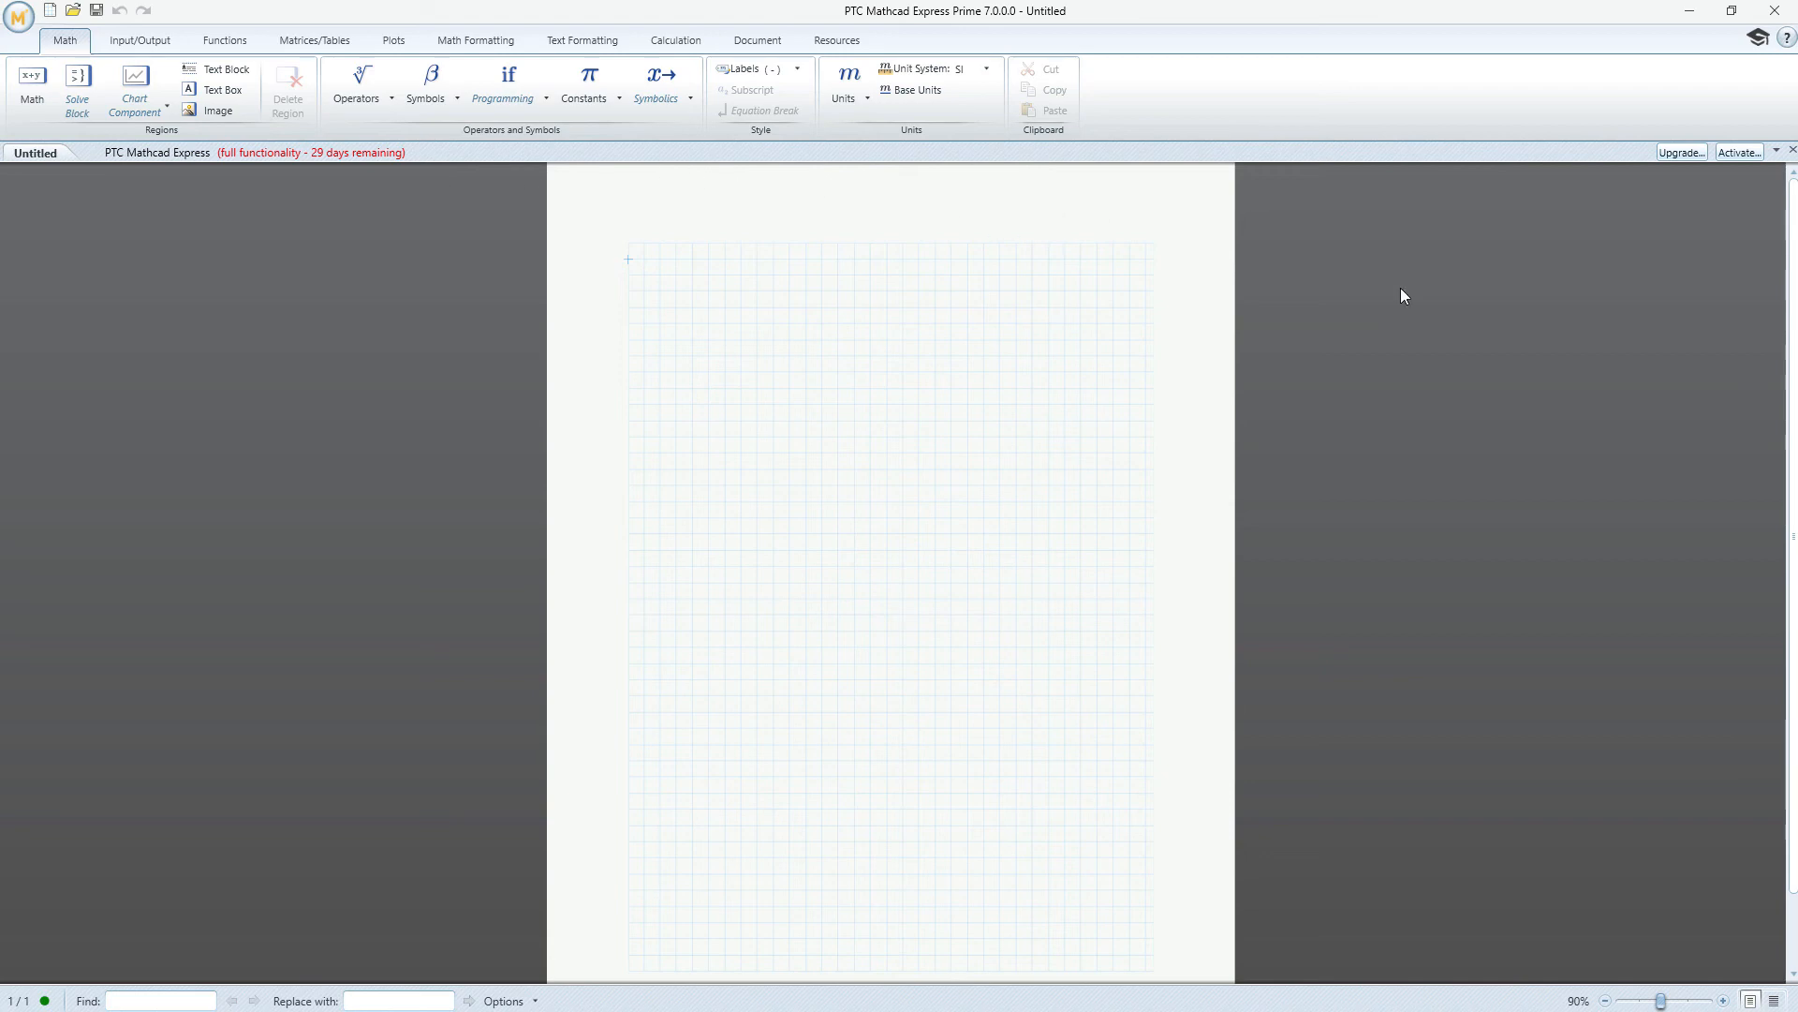